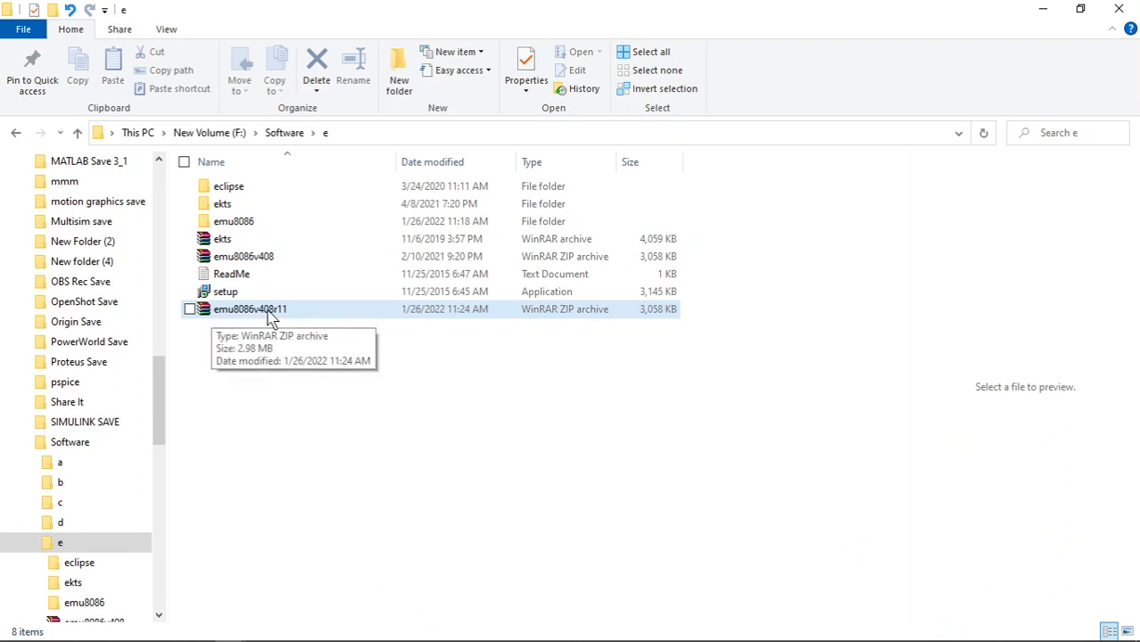
Extract emu8086v408r11 into the e folder, keeping the existing setup file.
{"action": "right_click", "coordinate": [250, 308]}
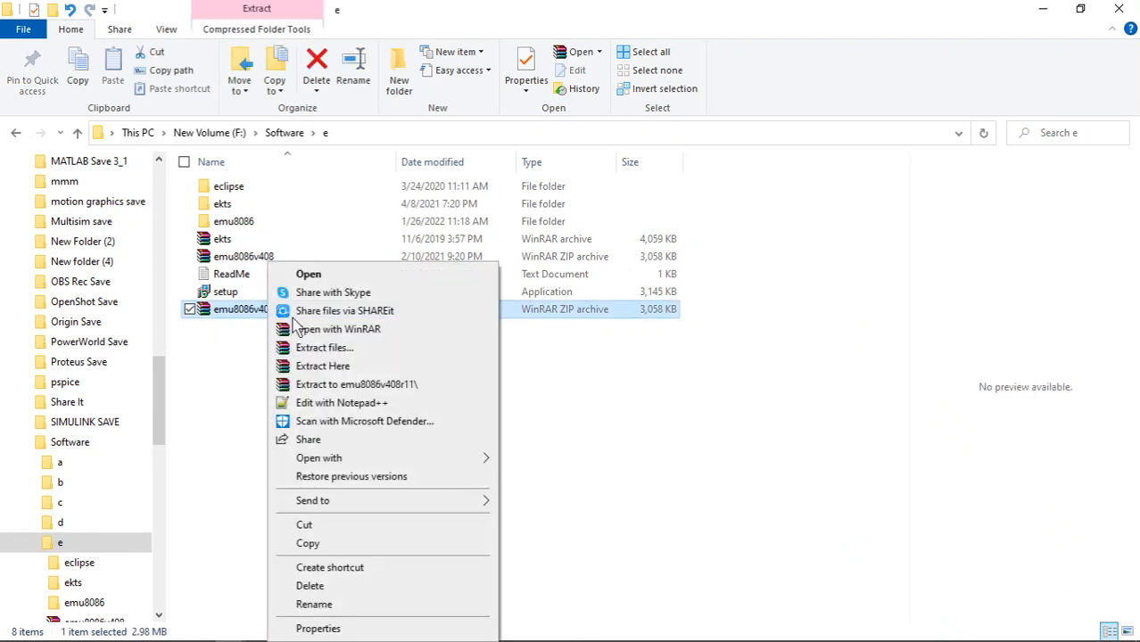
{"action": "left_click", "coordinate": [356, 383]}
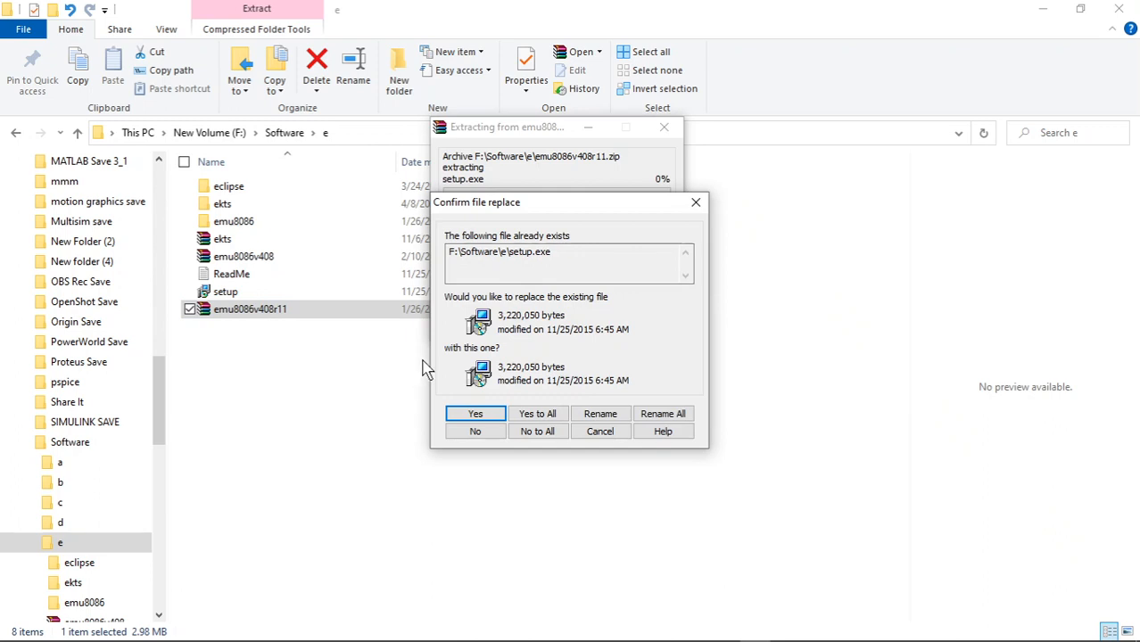
{"action": "mouse_move", "coordinate": [524, 407]}
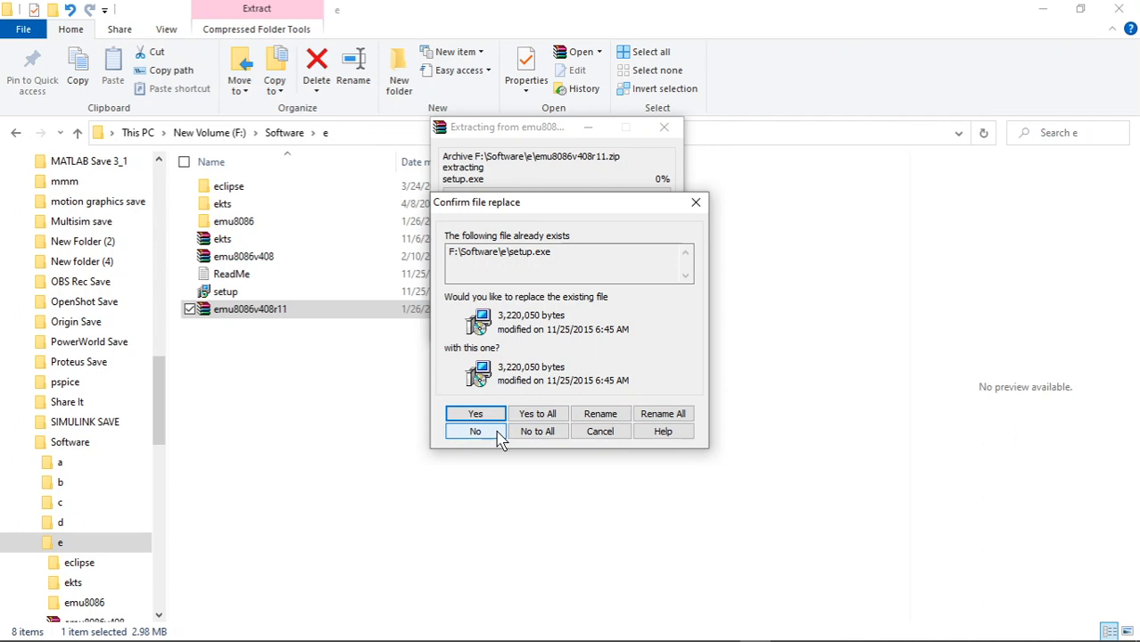
{"action": "mouse_move", "coordinate": [491, 441]}
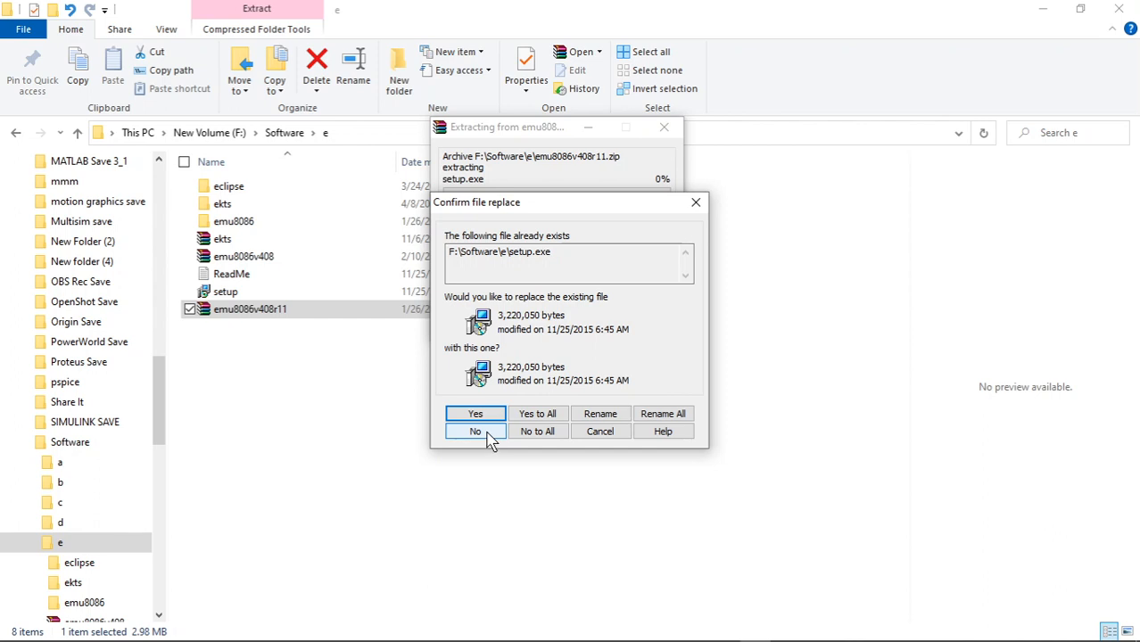
{"action": "left_click", "coordinate": [474, 431]}
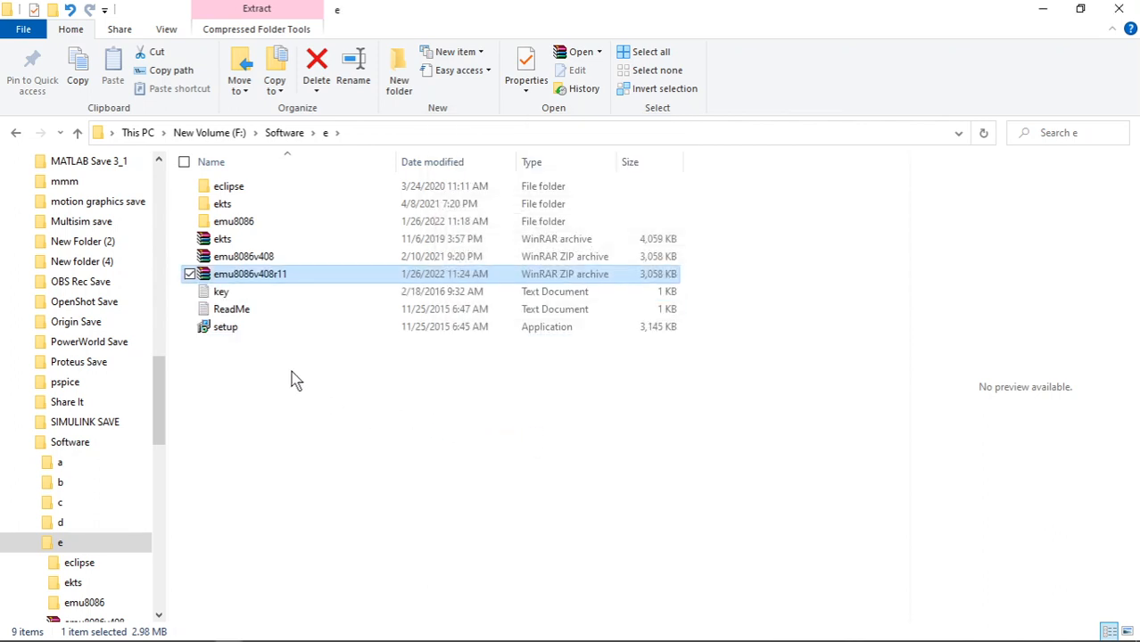
Read the emu8086 LICENCE, then open the ReadMe and key files from folder e.
{"action": "left_click", "coordinate": [233, 221]}
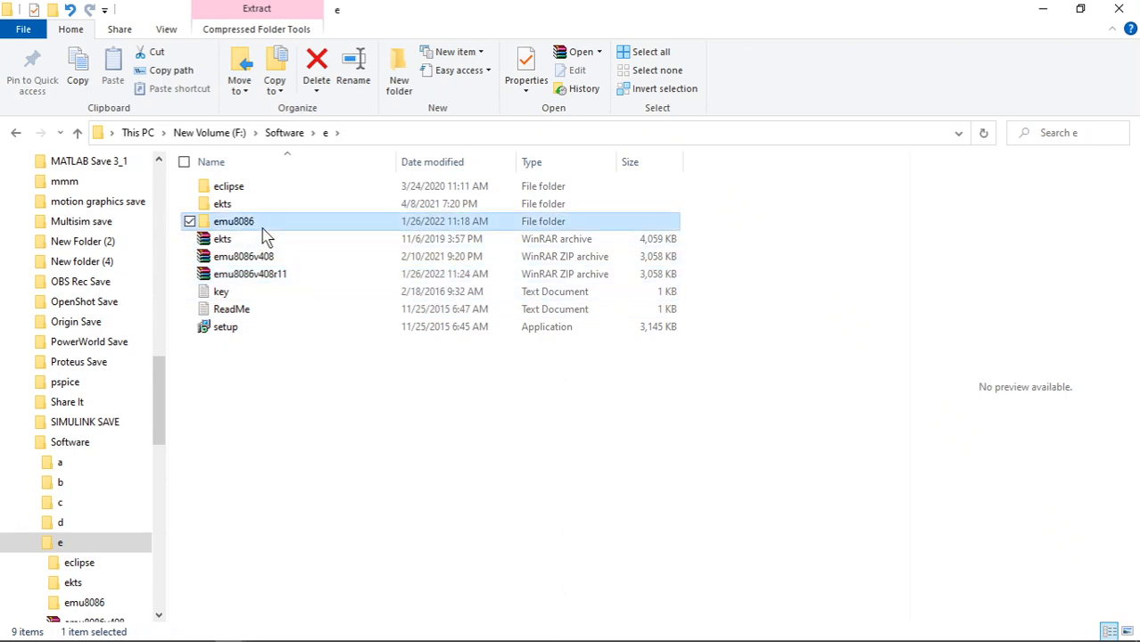
{"action": "double_click", "coordinate": [232, 222]}
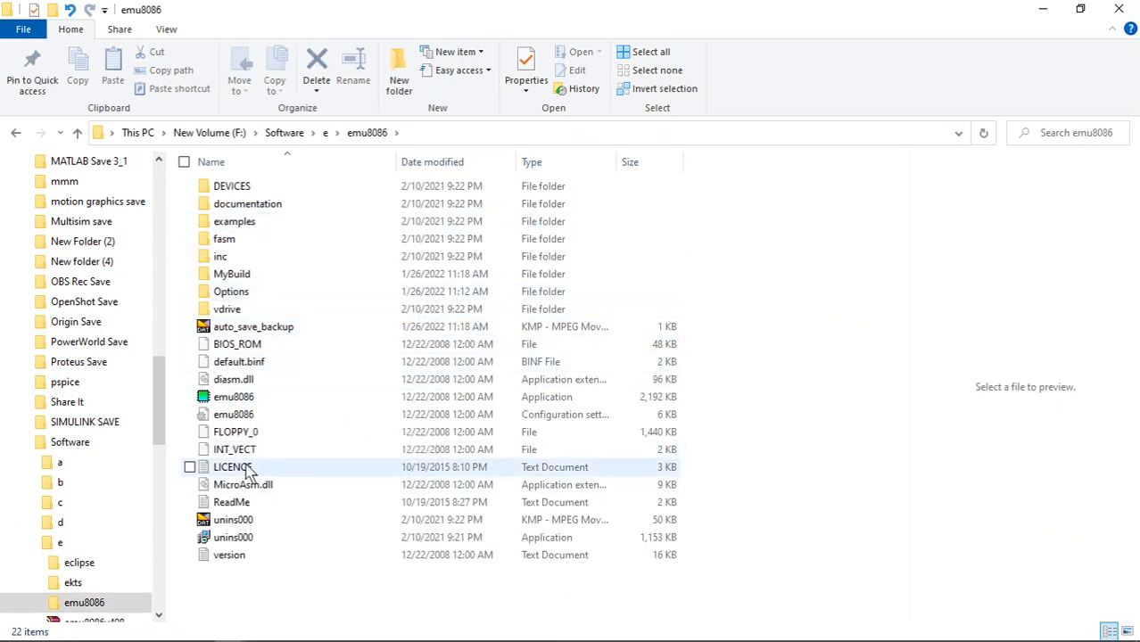
{"action": "double_click", "coordinate": [232, 466]}
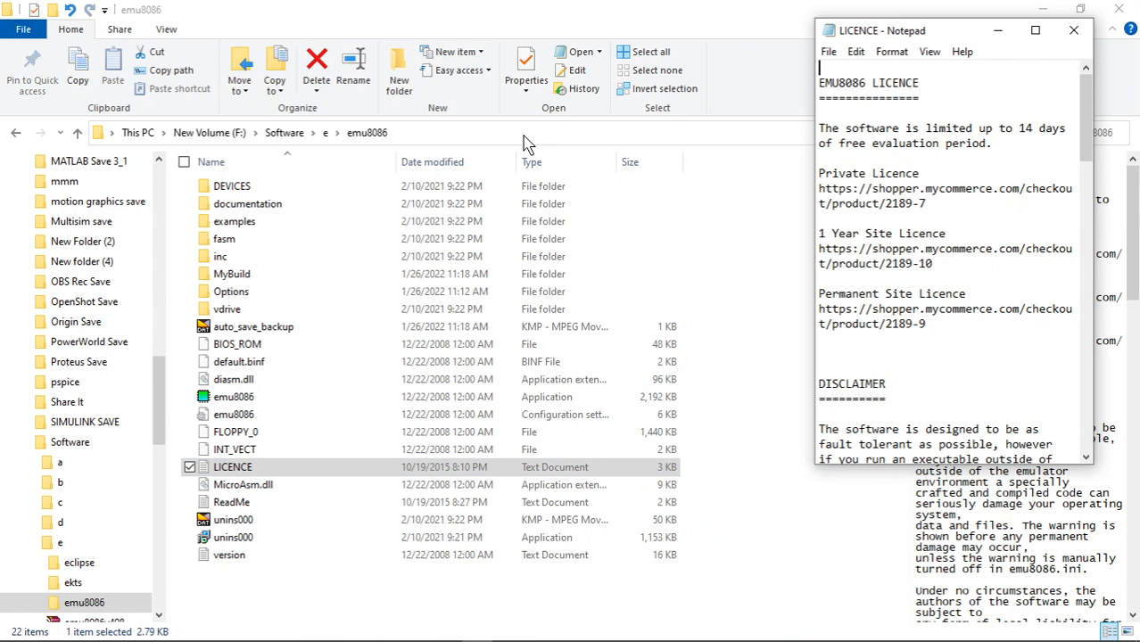
{"action": "mouse_move", "coordinate": [1071, 40]}
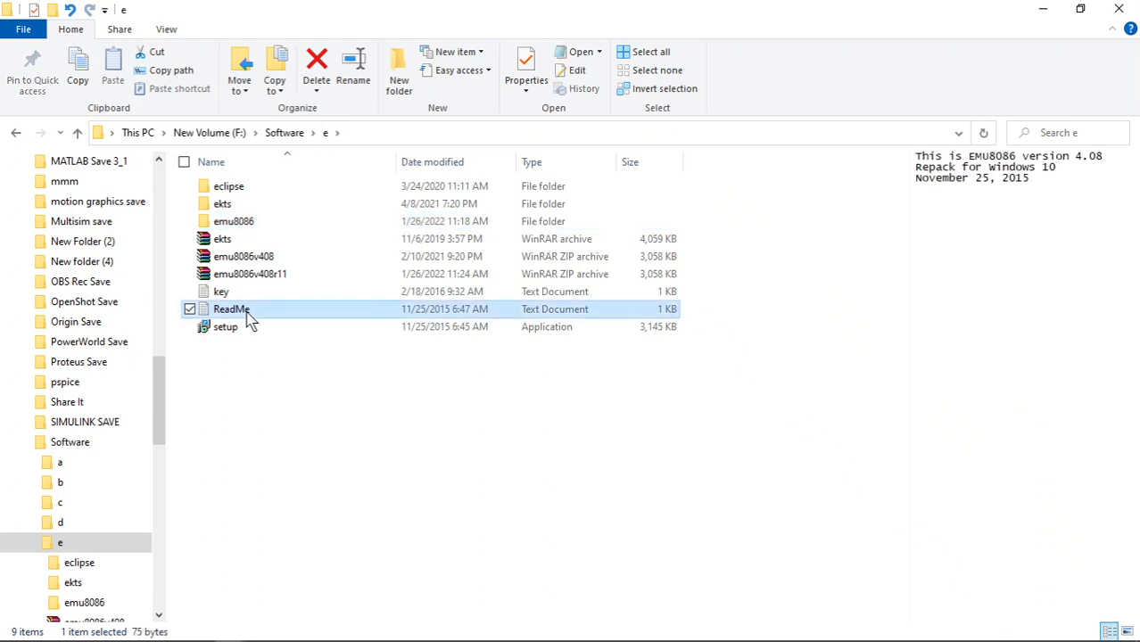
{"action": "double_click", "coordinate": [231, 309]}
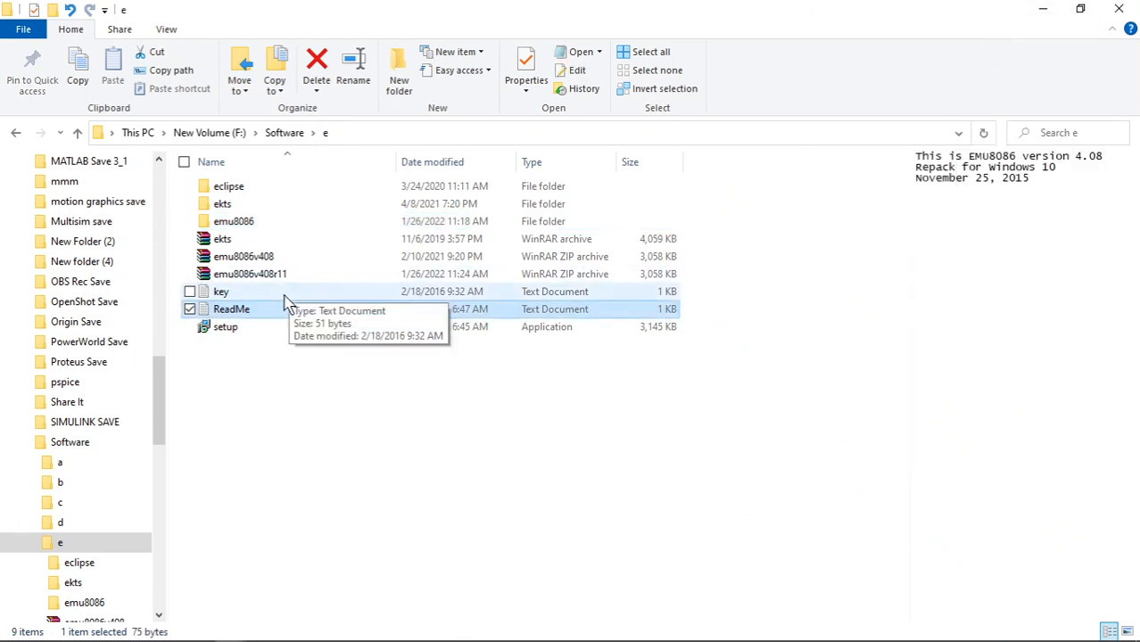
{"action": "double_click", "coordinate": [220, 292]}
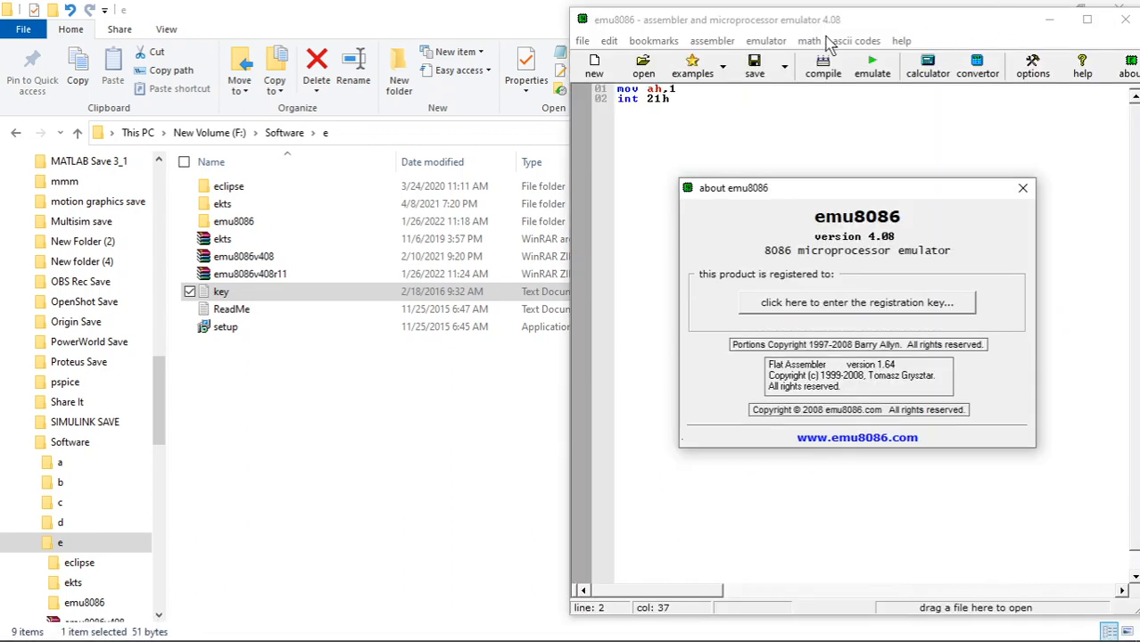
{"action": "mouse_move", "coordinate": [1088, 19]}
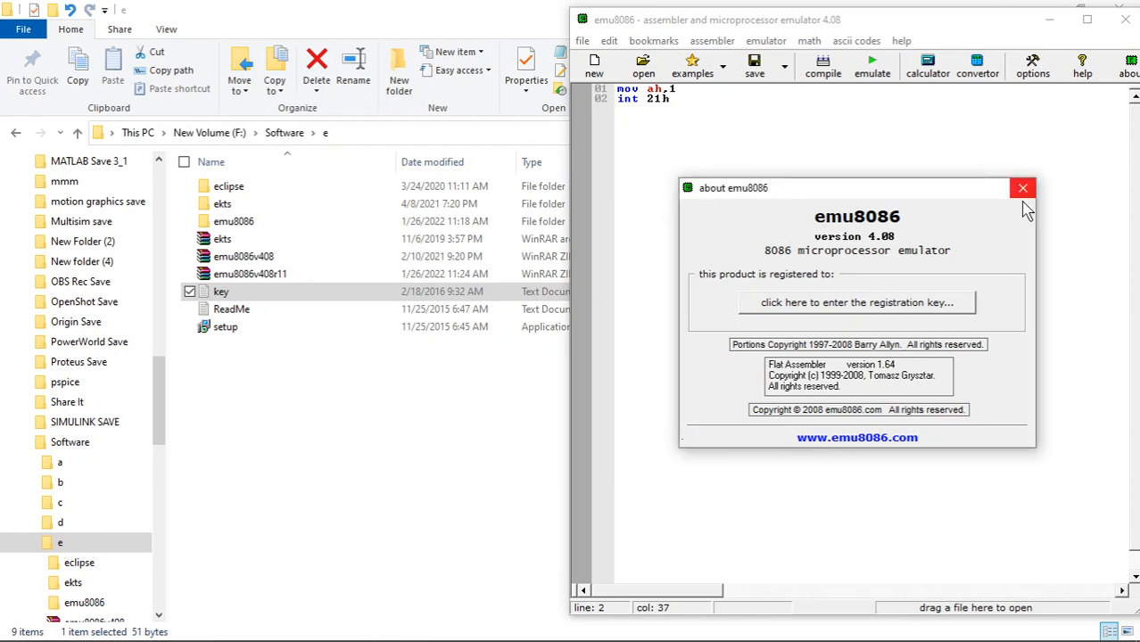
Close About, arrange emu8086 beside the key Notepad window, and reopen About.
{"action": "left_click", "coordinate": [1022, 187]}
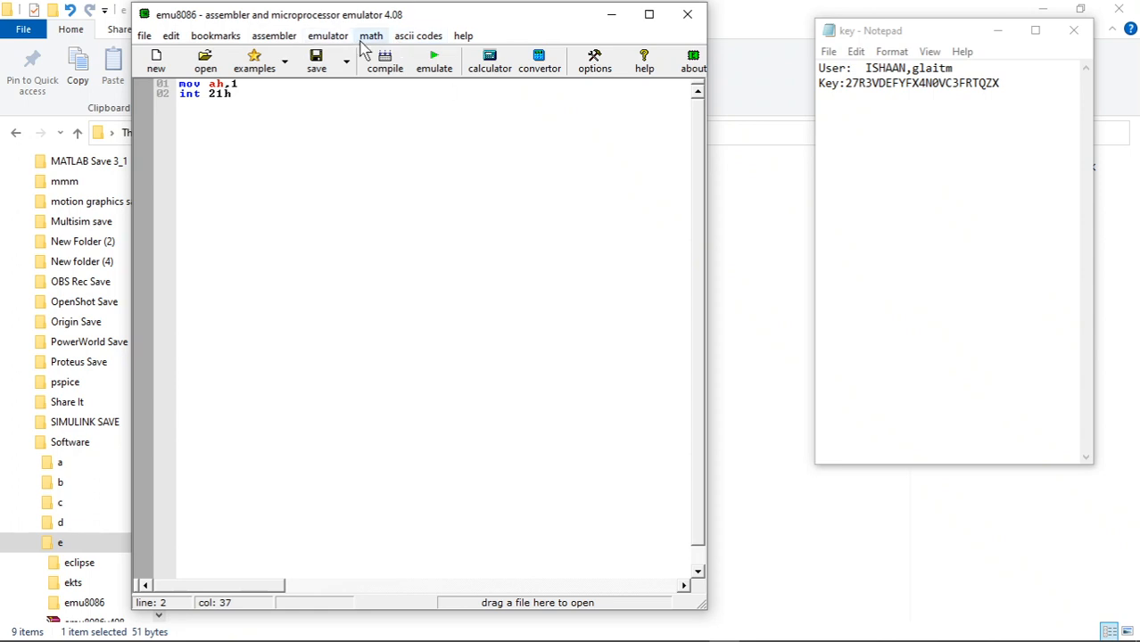
{"action": "left_click", "coordinate": [449, 93]}
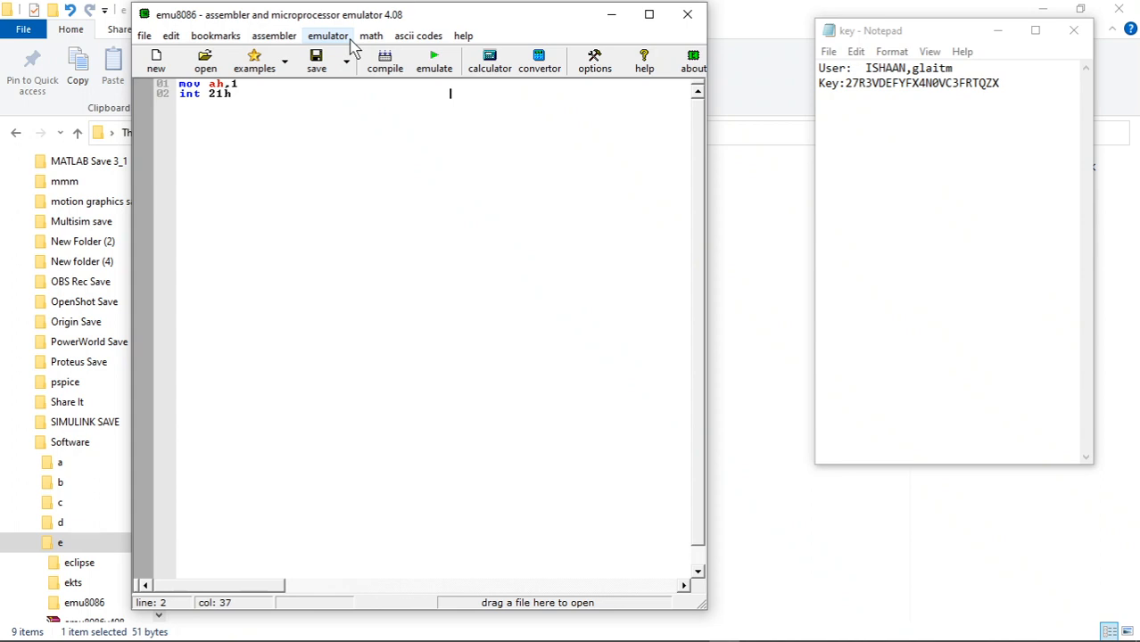
{"action": "left_click", "coordinate": [463, 35]}
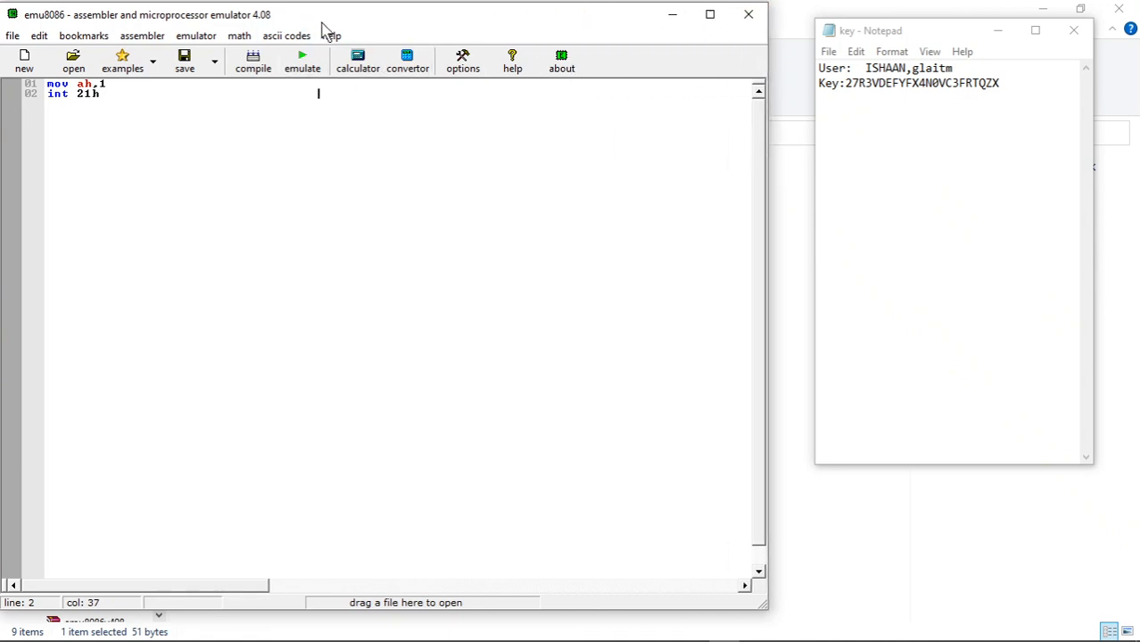
{"action": "left_click", "coordinate": [561, 62]}
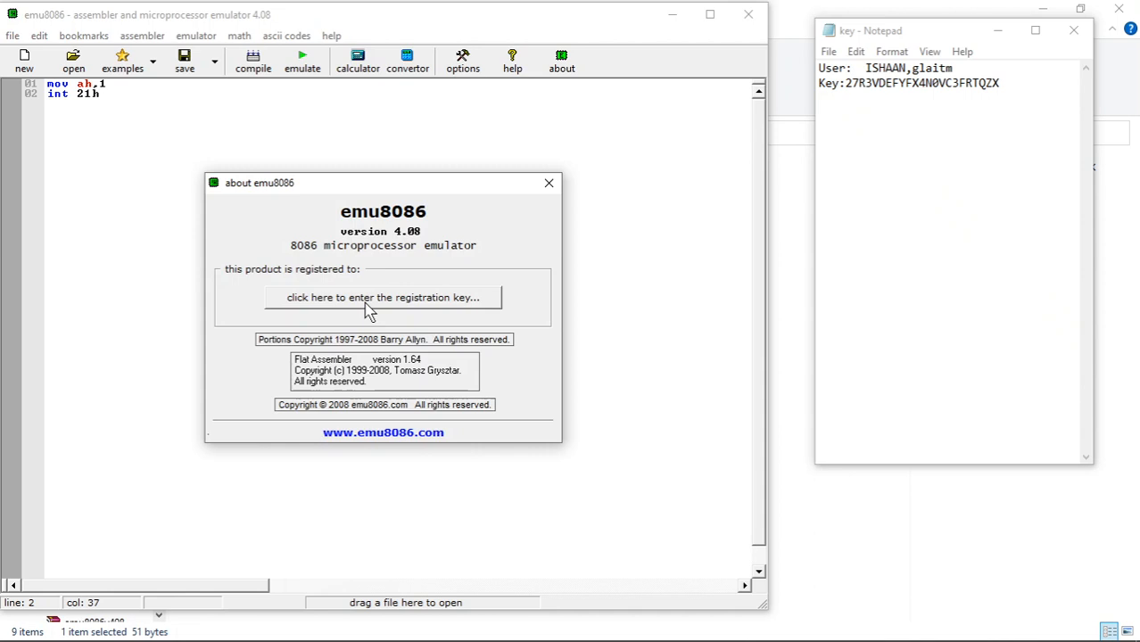
Enter ISHAAN from the key file as Licensee Name, dropping the trailing comma.
{"action": "left_click", "coordinate": [383, 297]}
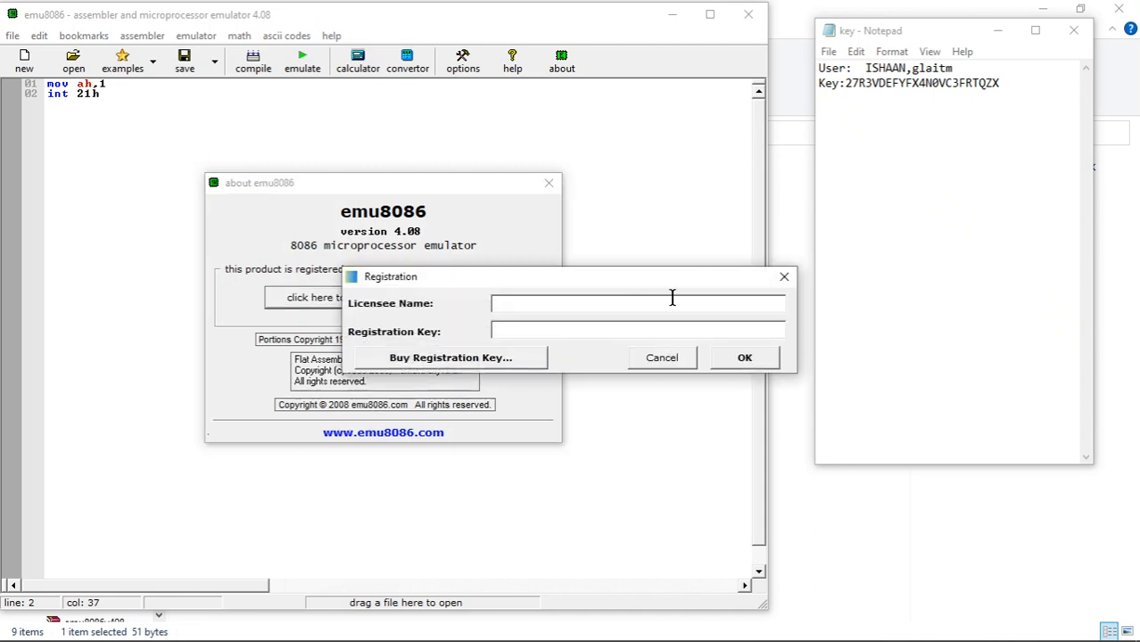
{"action": "mouse_move", "coordinate": [910, 68]}
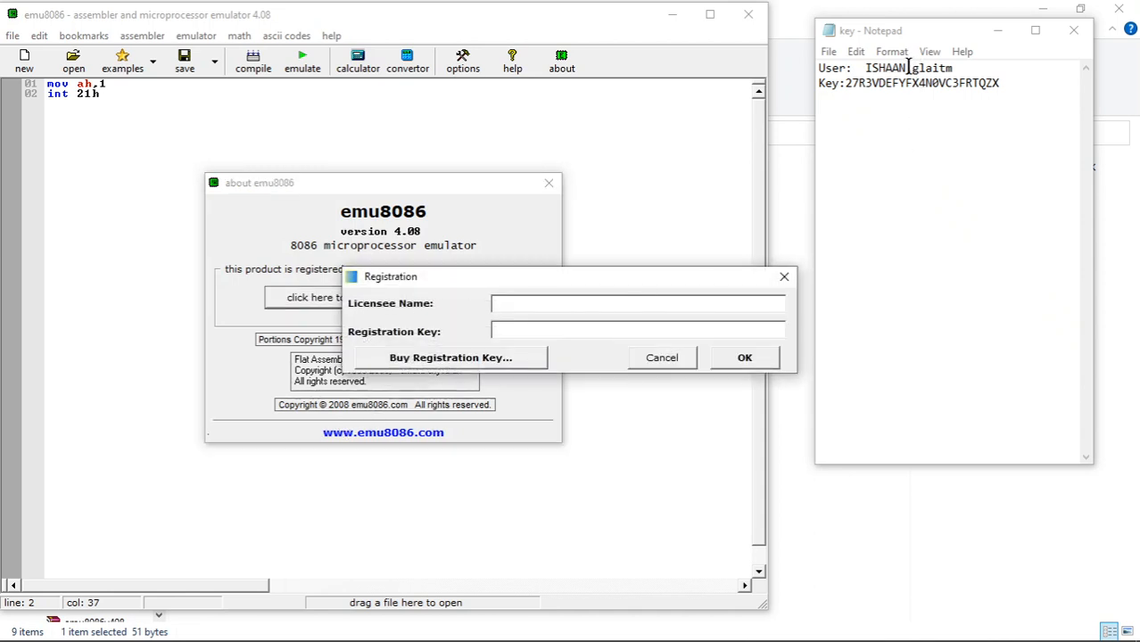
{"action": "double_click", "coordinate": [892, 67]}
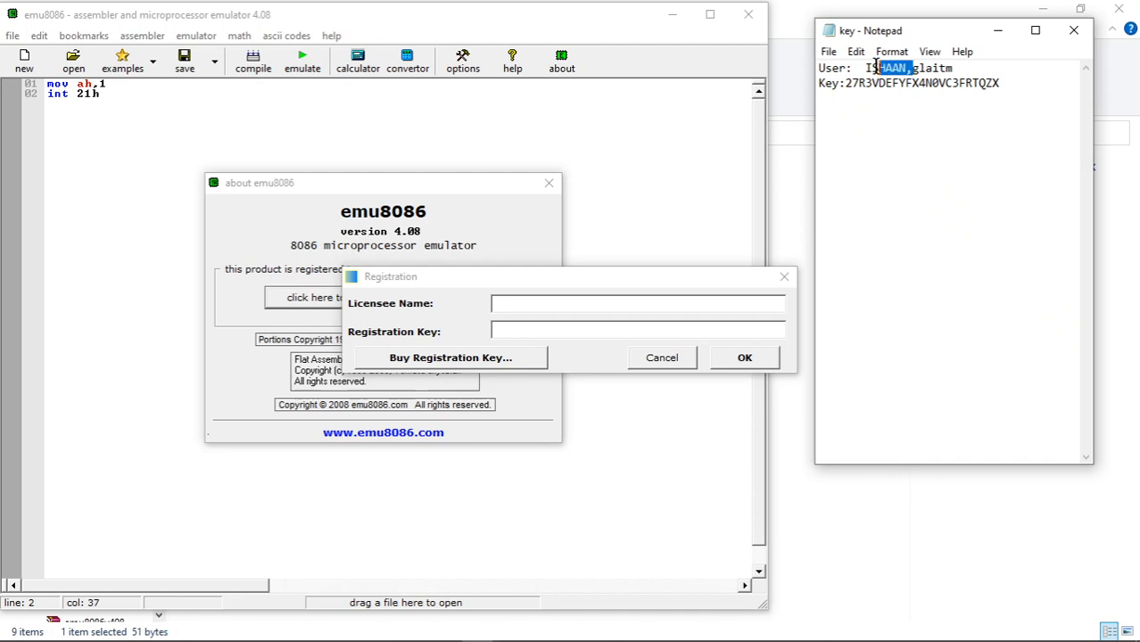
{"action": "right_click", "coordinate": [887, 68]}
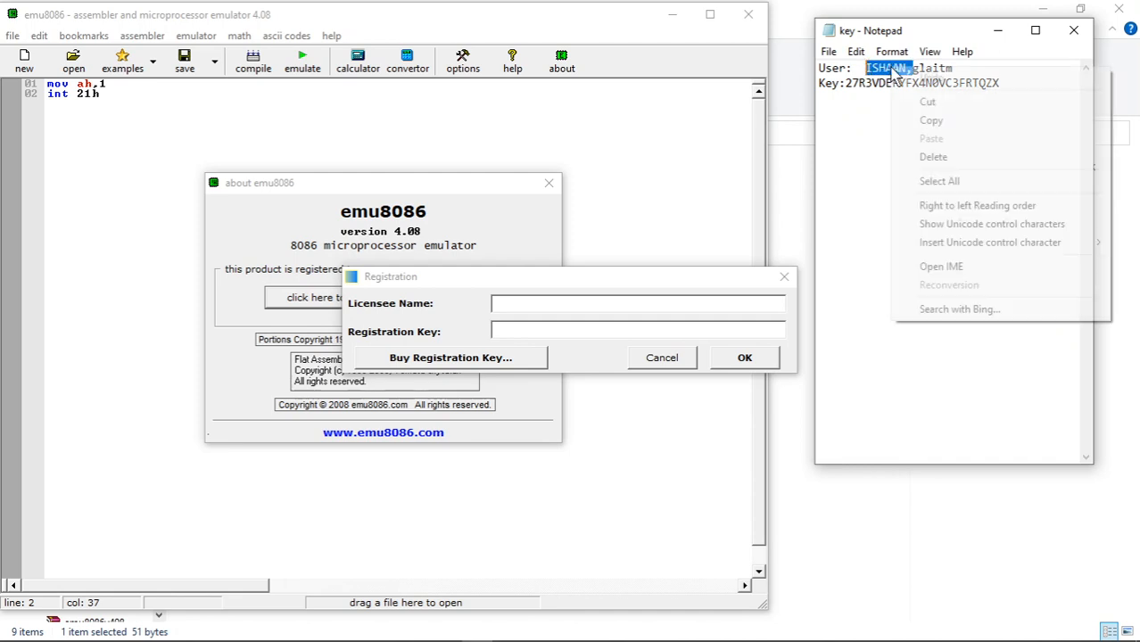
{"action": "left_click", "coordinate": [606, 294]}
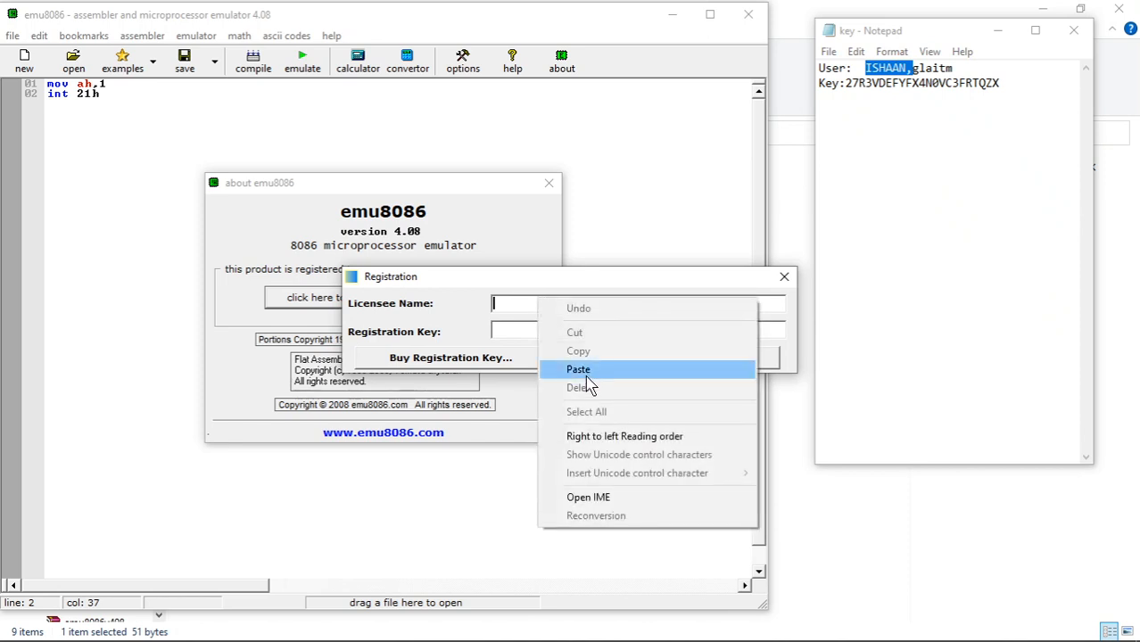
{"action": "left_click", "coordinate": [578, 370]}
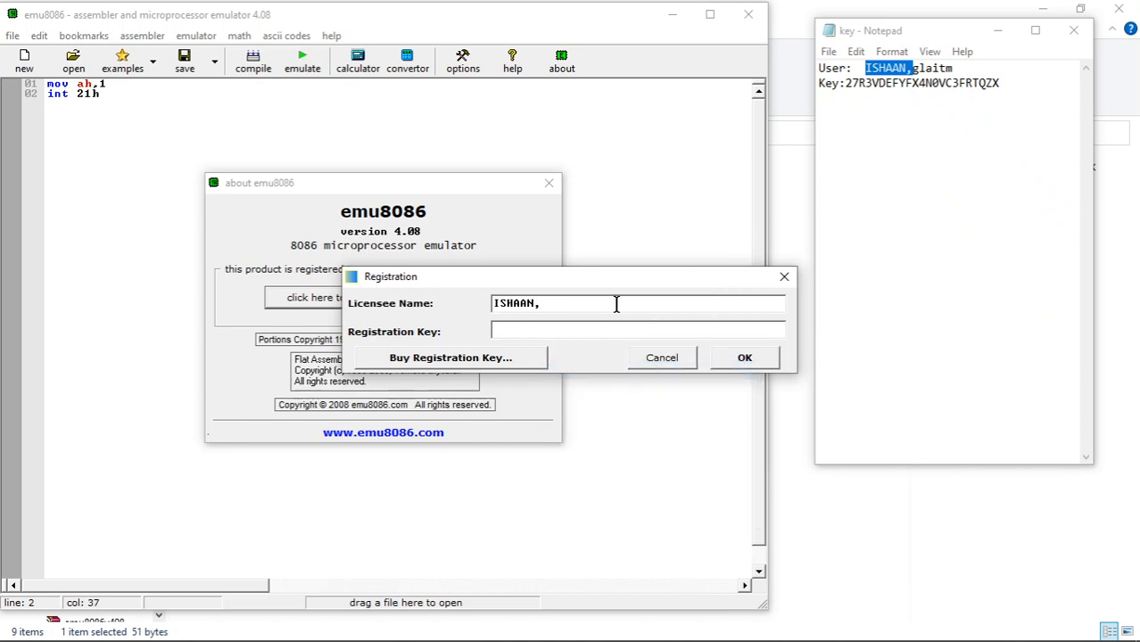
{"action": "key", "text": "Backspace"}
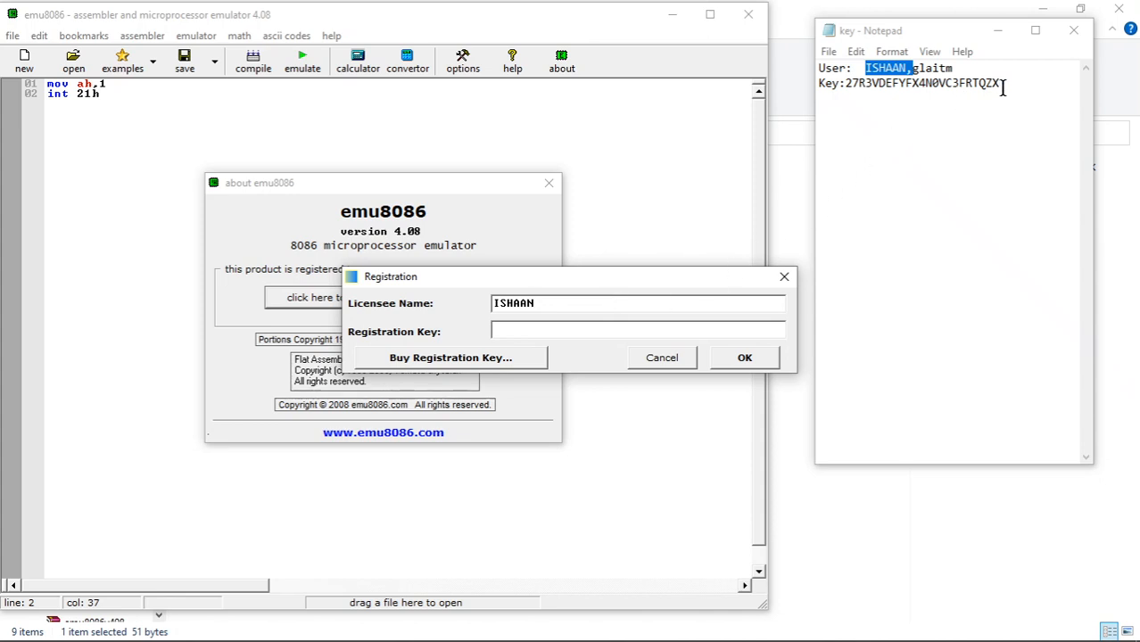
Paste the registration key from Notepad, submit, and acknowledge the thank-you message.
{"action": "left_click", "coordinate": [999, 83]}
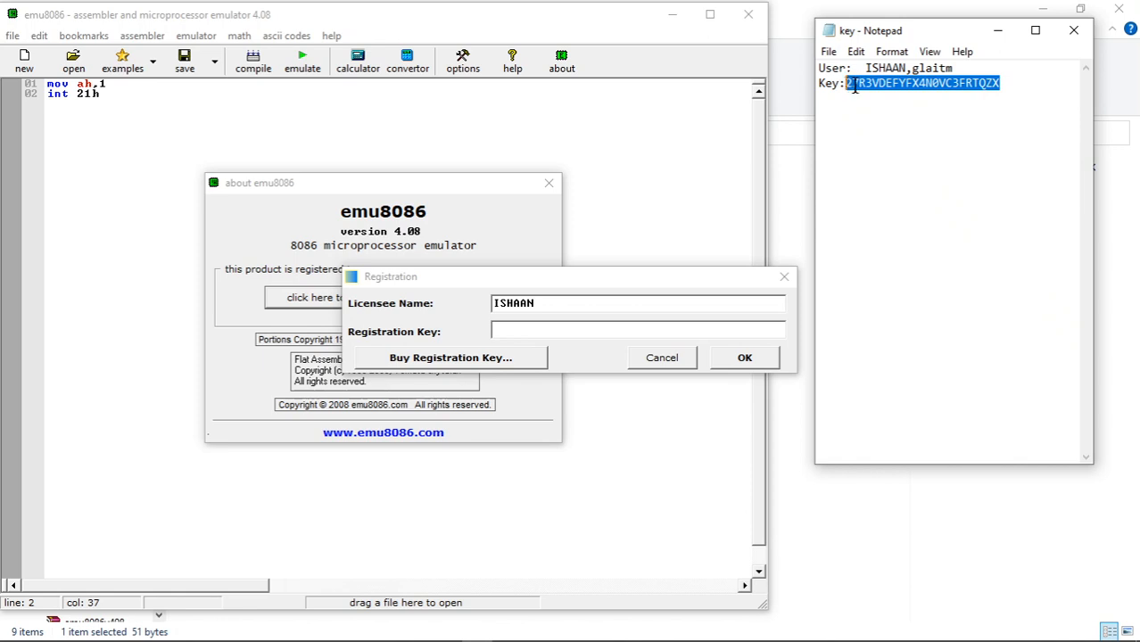
{"action": "mouse_move", "coordinate": [637, 325]}
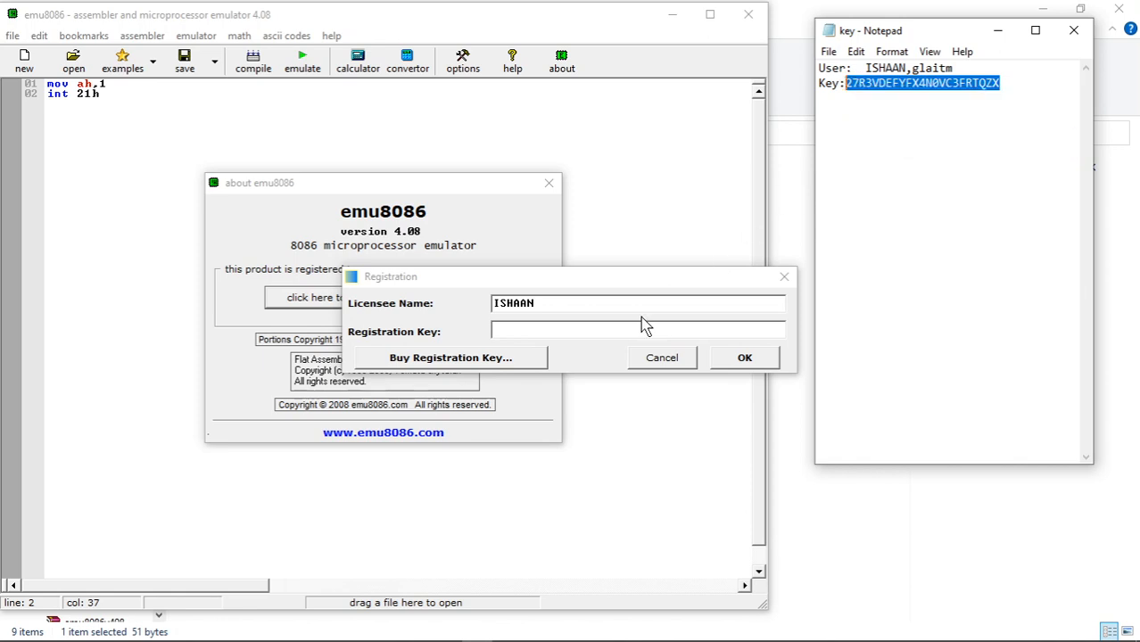
{"action": "right_click", "coordinate": [637, 330]}
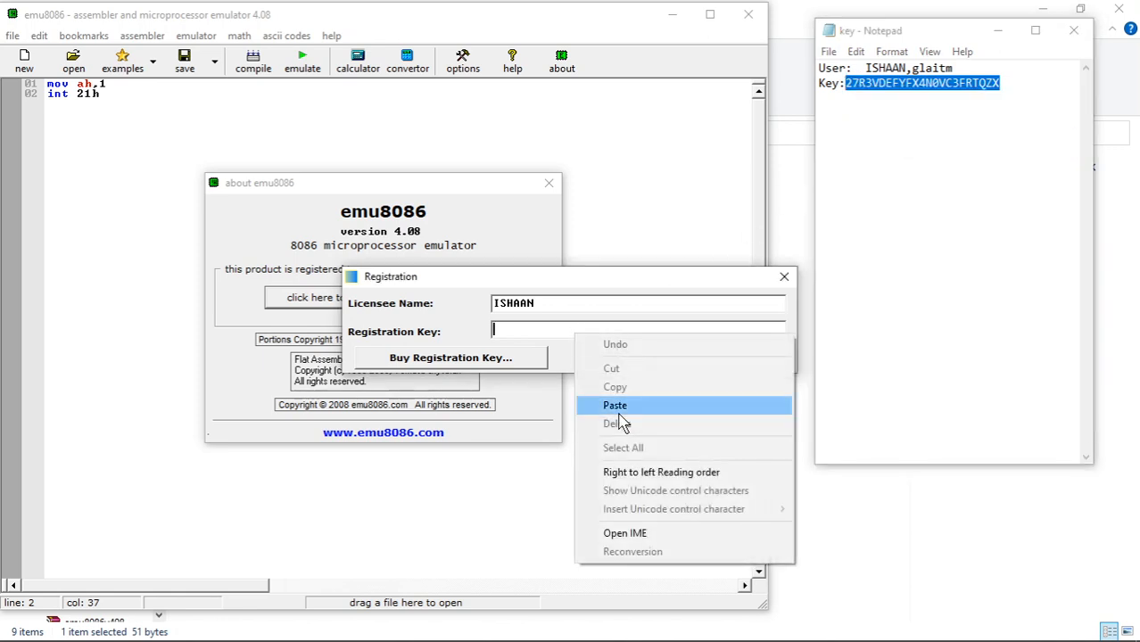
{"action": "left_click", "coordinate": [615, 405]}
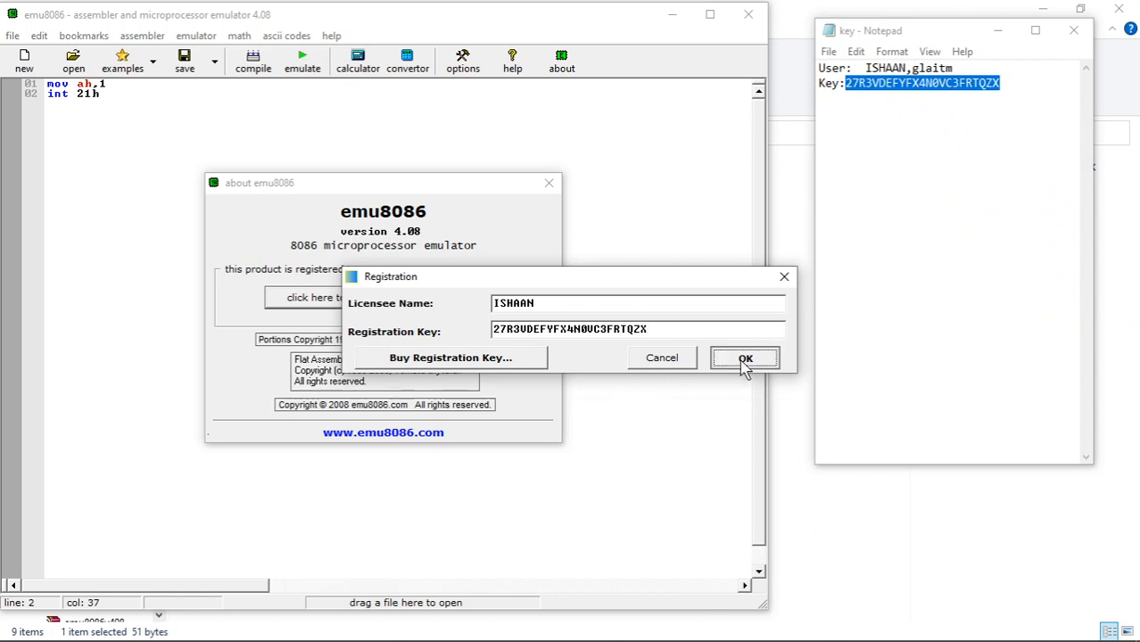
{"action": "left_click", "coordinate": [745, 358]}
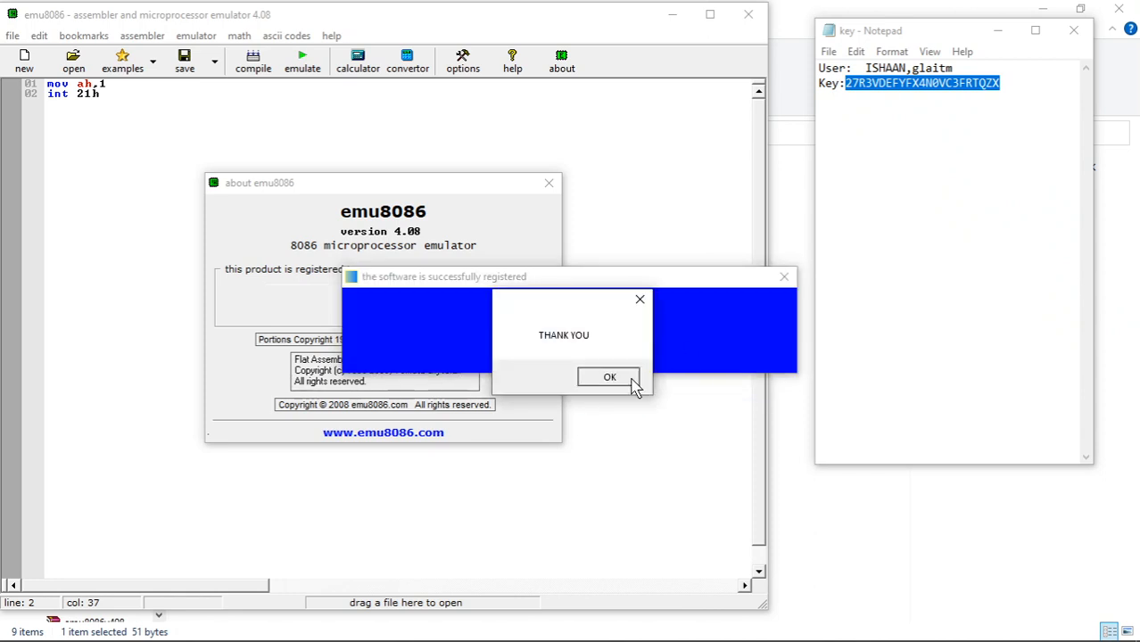
{"action": "left_click", "coordinate": [609, 377]}
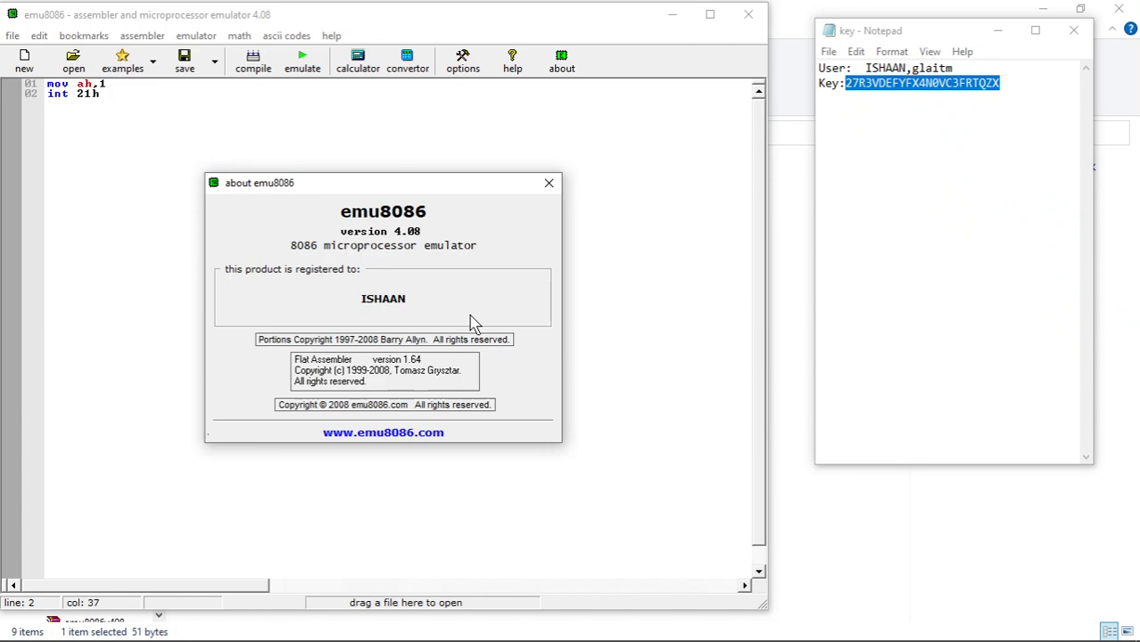
Emulate the two-line program: single-step mov ah,1, run, then stop at the input wait.
{"action": "left_click", "coordinate": [548, 183]}
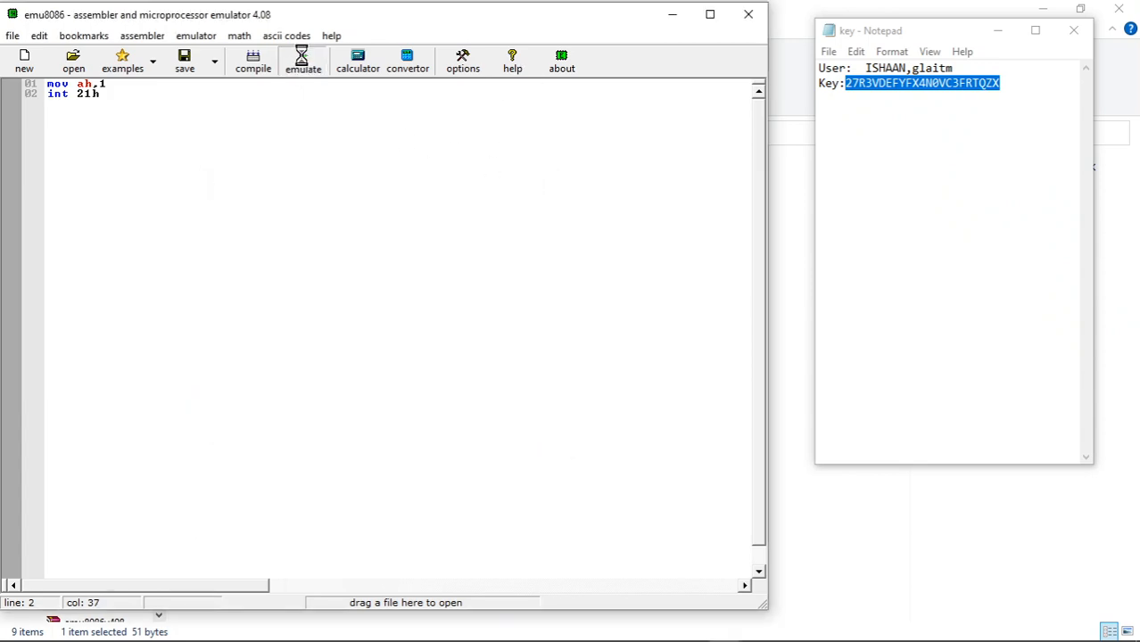
{"action": "left_click", "coordinate": [302, 63]}
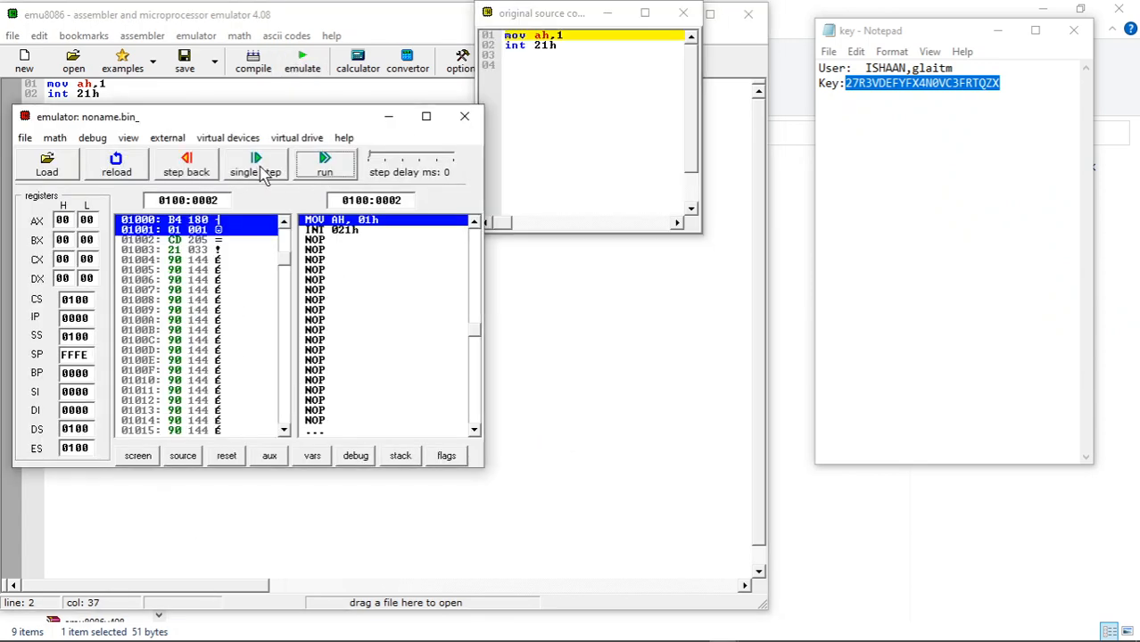
{"action": "left_click", "coordinate": [255, 165]}
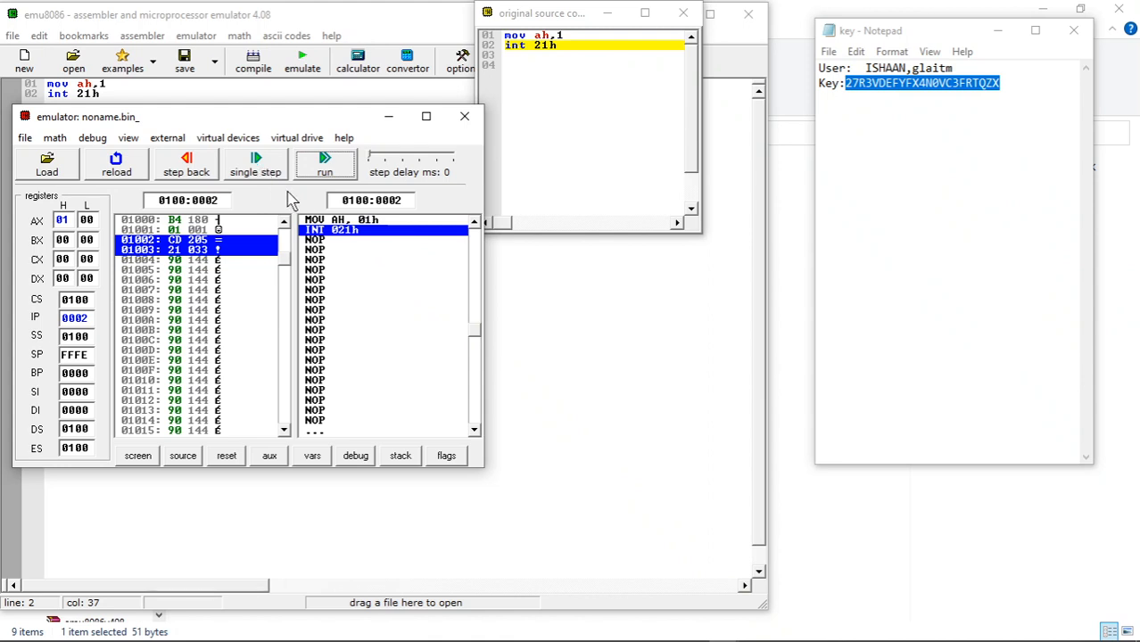
{"action": "left_click", "coordinate": [324, 164]}
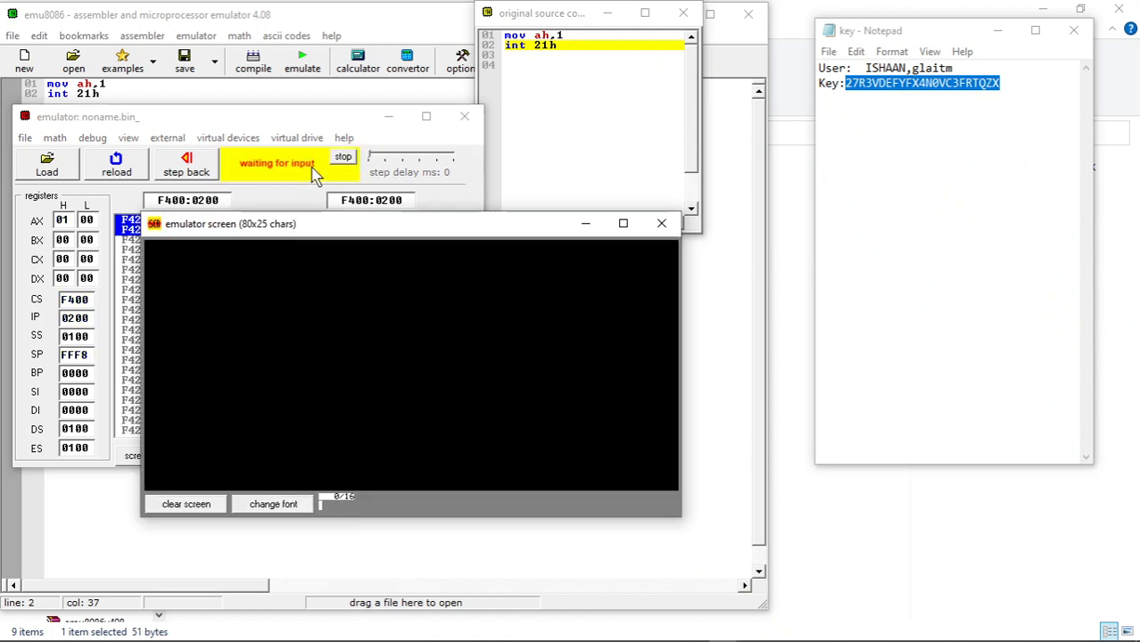
{"action": "left_click", "coordinate": [342, 159]}
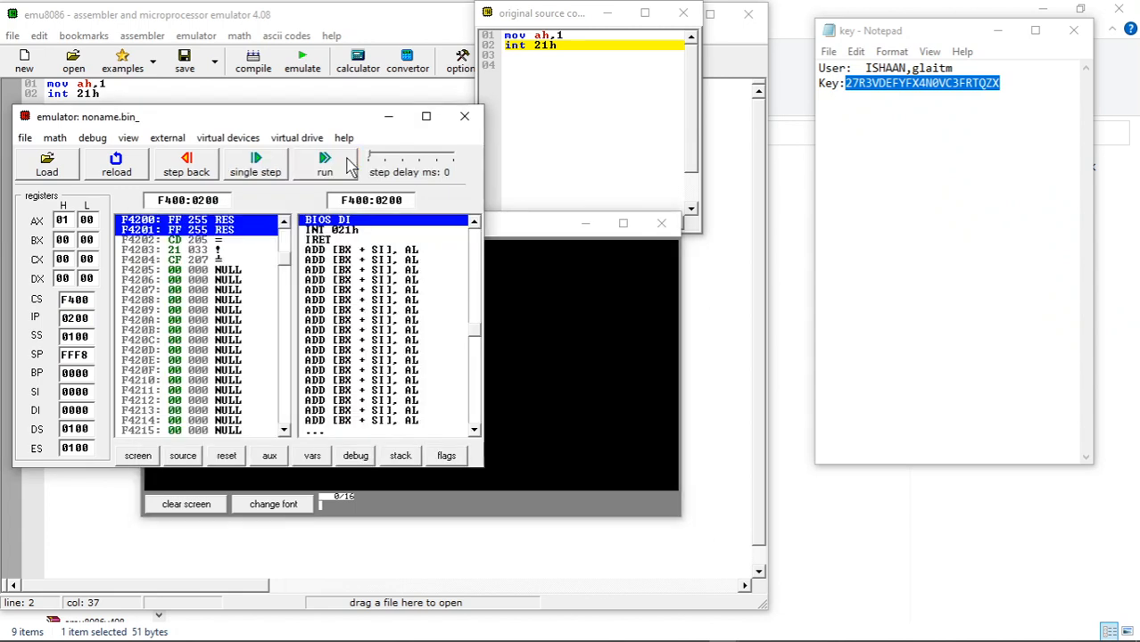
{"action": "mouse_move", "coordinate": [471, 191]}
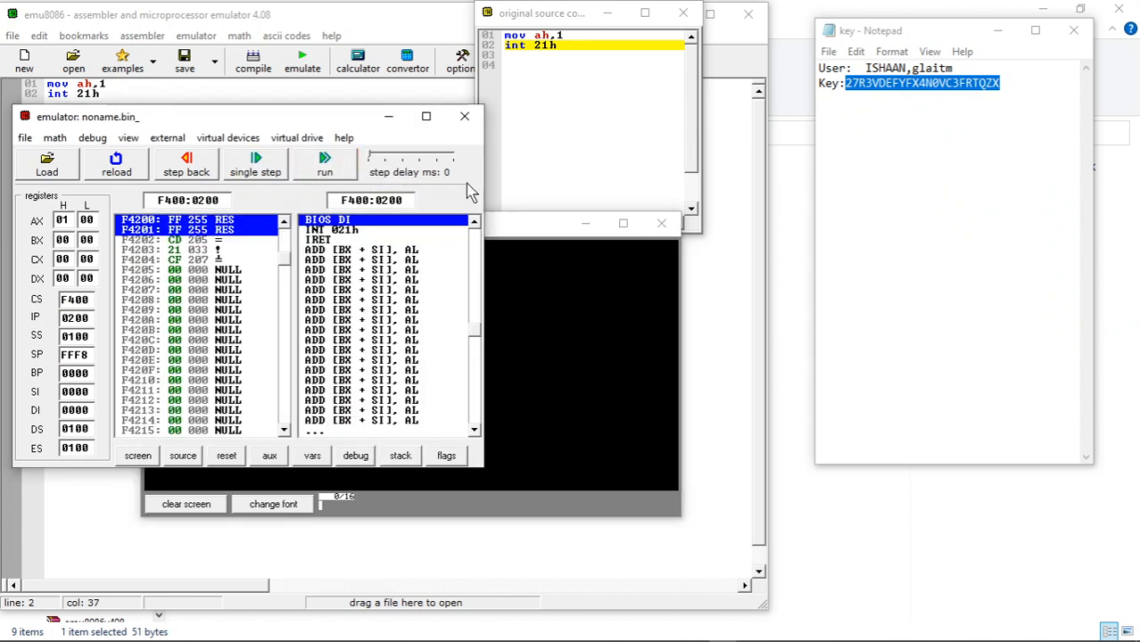
{"action": "mouse_move", "coordinate": [464, 117]}
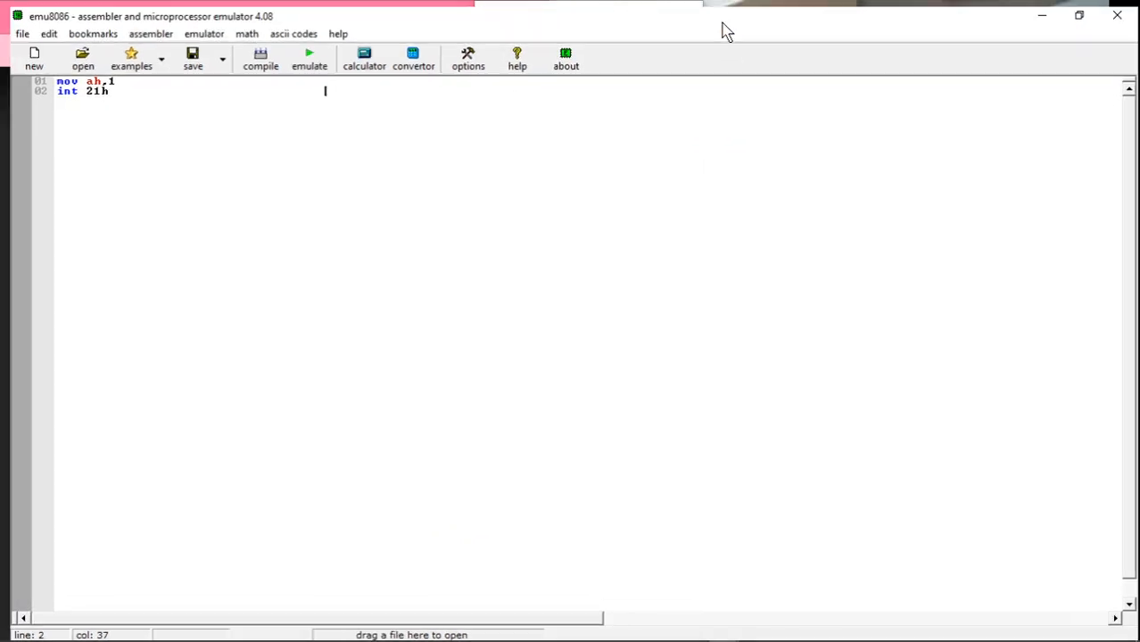
Show Help > About to confirm version 4.08 is registered to ISHAAN.
{"action": "left_click", "coordinate": [337, 33]}
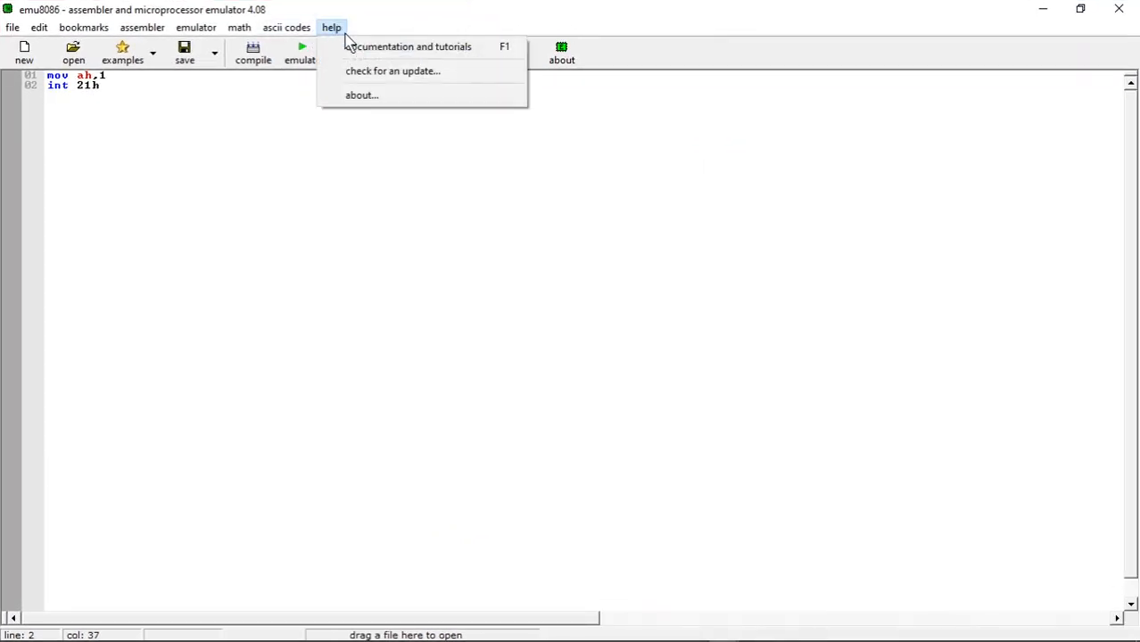
{"action": "left_click", "coordinate": [361, 95]}
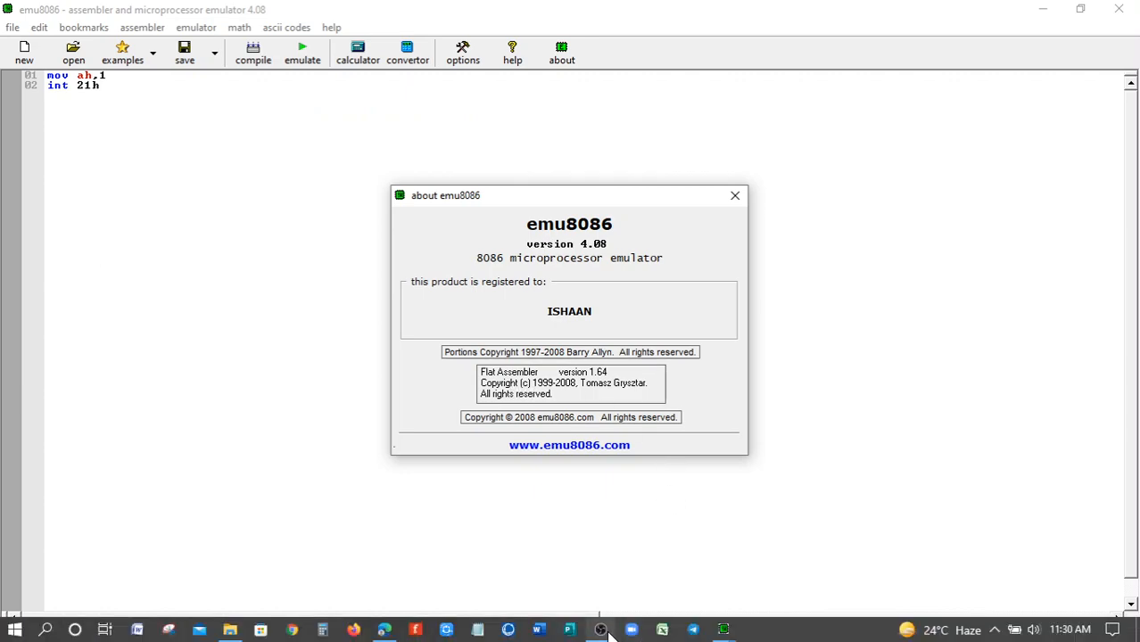
{"action": "left_click", "coordinate": [631, 630]}
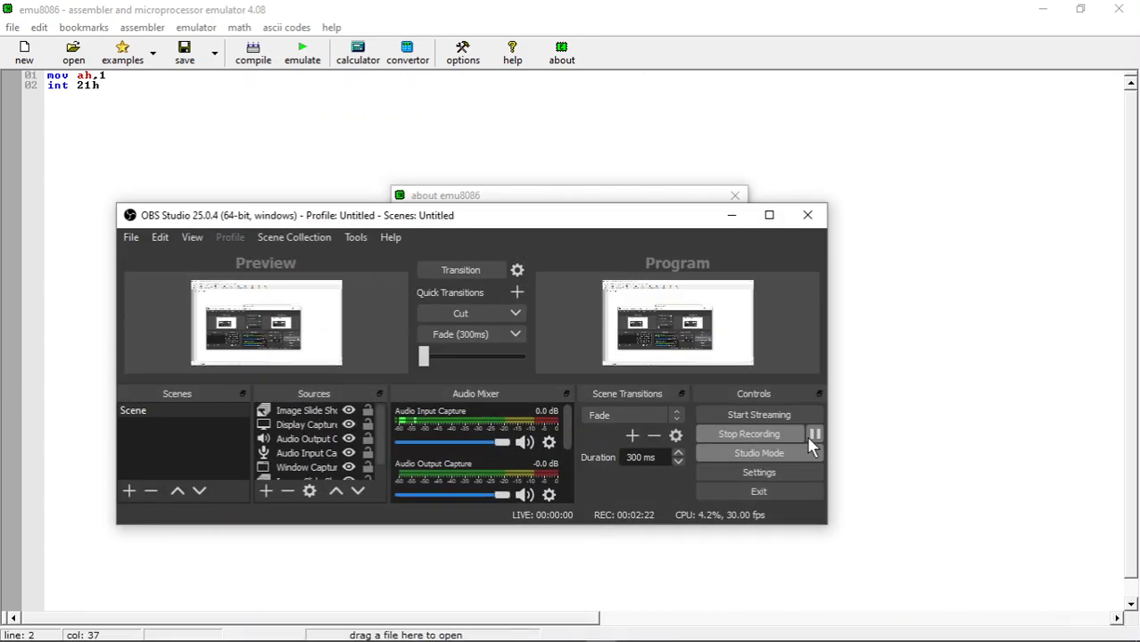
{"action": "mouse_move", "coordinate": [813, 435]}
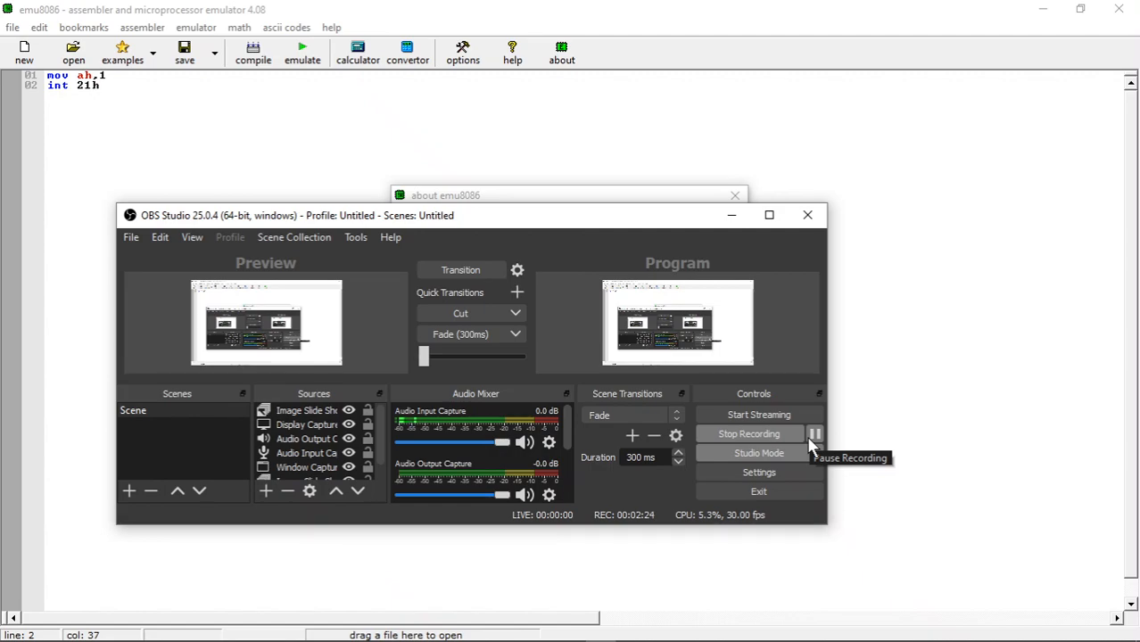